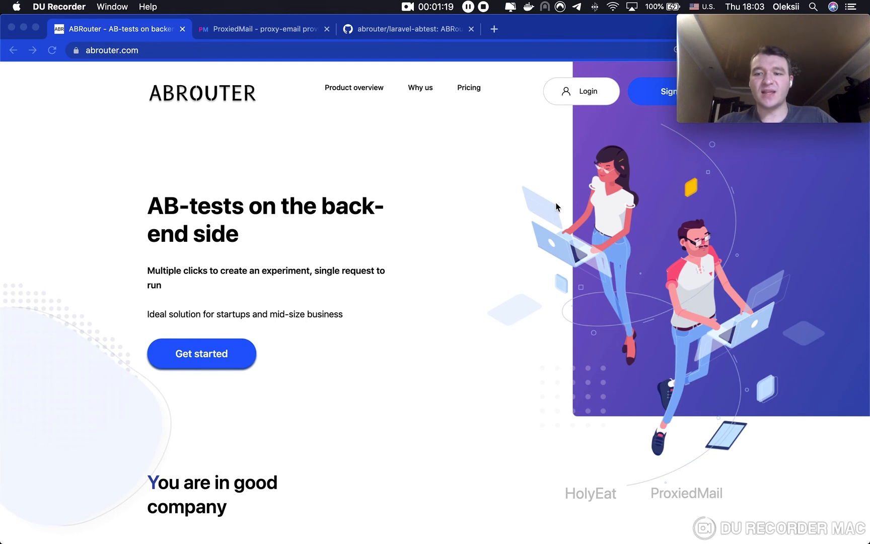
- Switch to the local ProxiedMail page to inspect its Sign up button in DevTools
{"action": "left_click", "coordinate": [261, 28]}
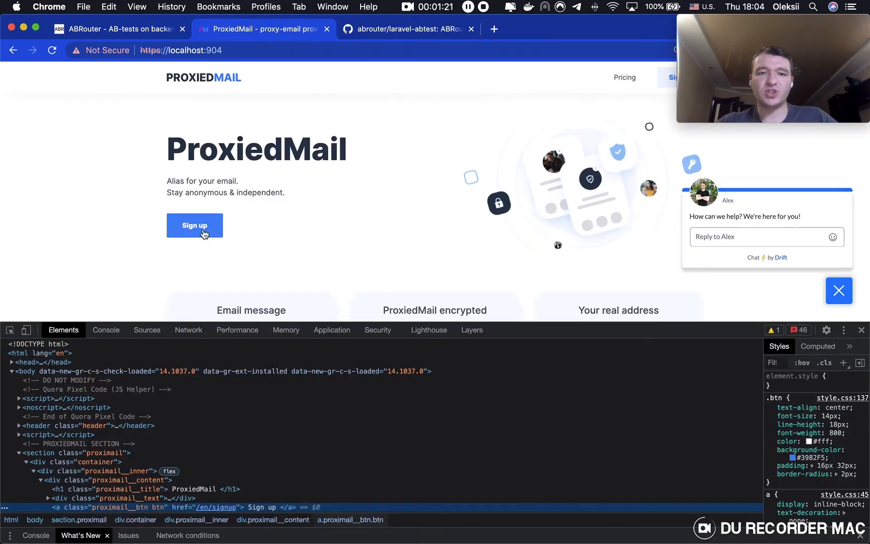
{"action": "mouse_move", "coordinate": [195, 225]}
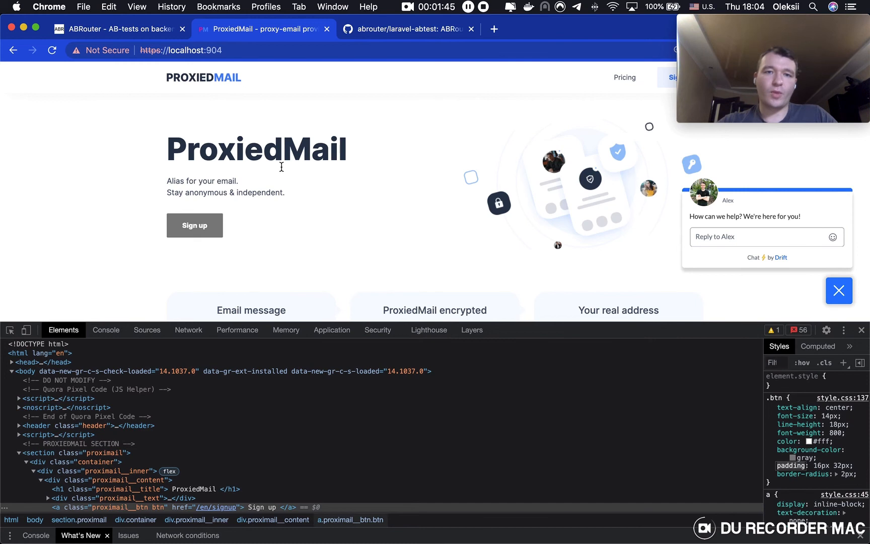
- Sign up for an ABRouter account with an email address and password
{"action": "left_click", "coordinate": [117, 29]}
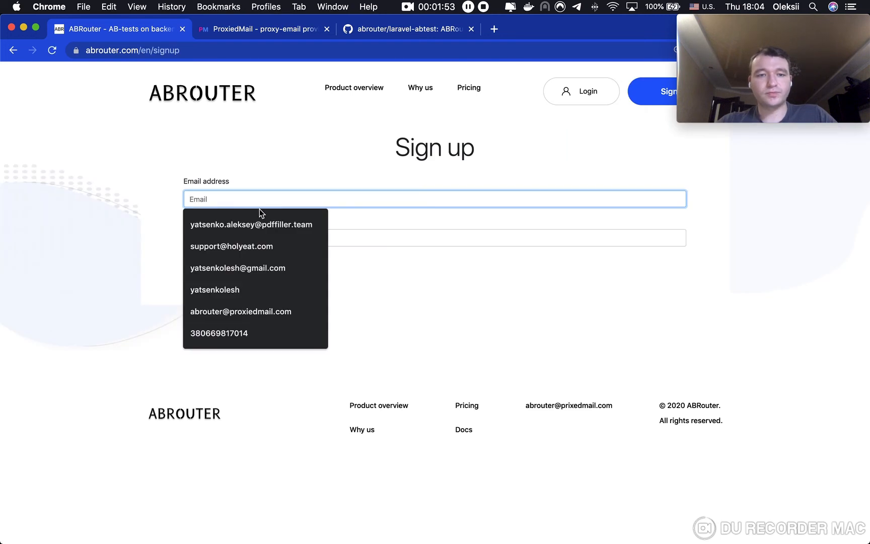
{"action": "left_click", "coordinate": [238, 268]}
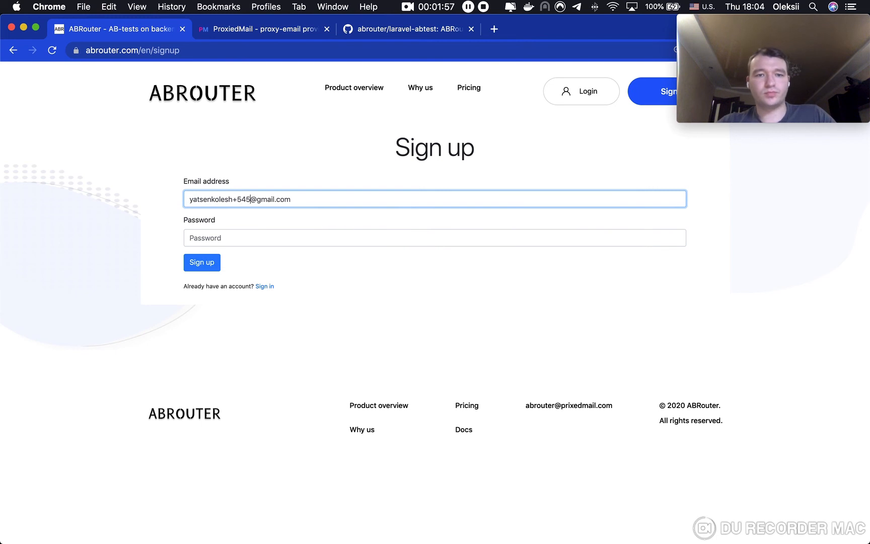
{"action": "type", "text": "••"}
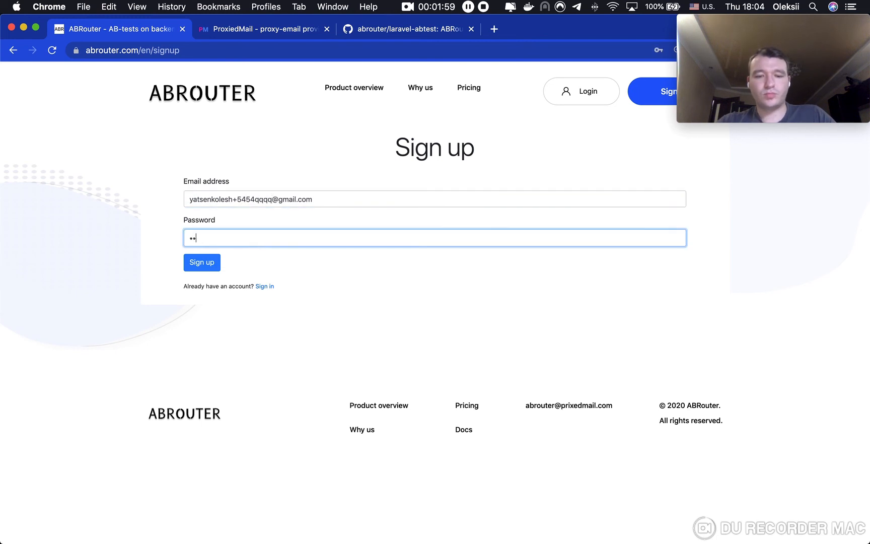
{"action": "type", "text": "••••"}
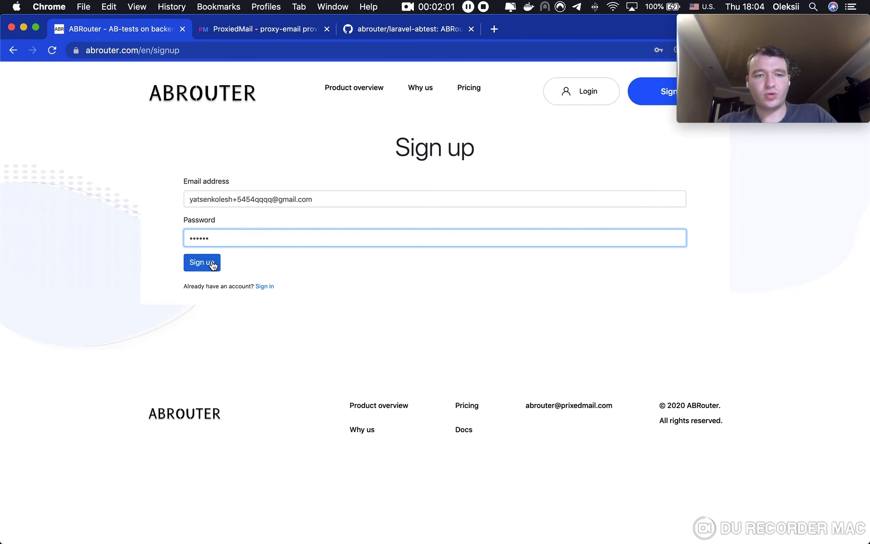
{"action": "left_click", "coordinate": [201, 262]}
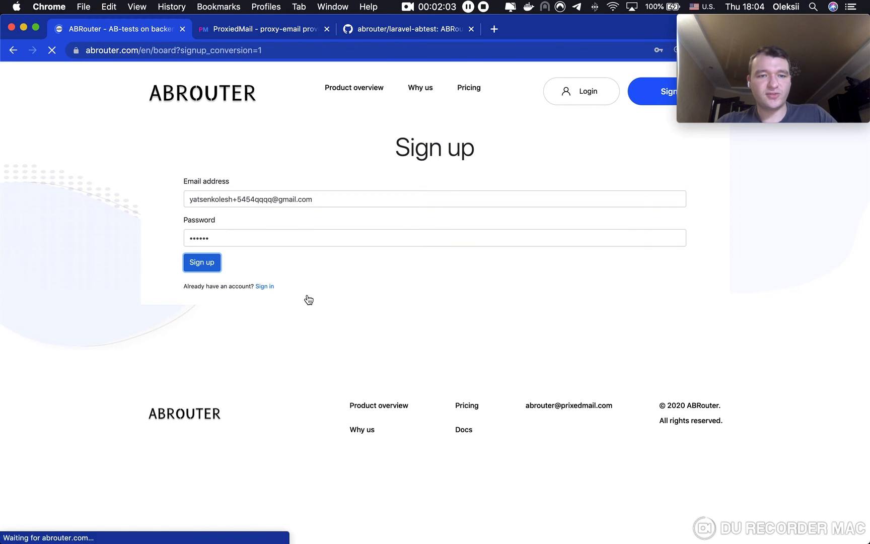
- Name the new experiment 'Button color' and add a branch
{"action": "left_click", "coordinate": [202, 261]}
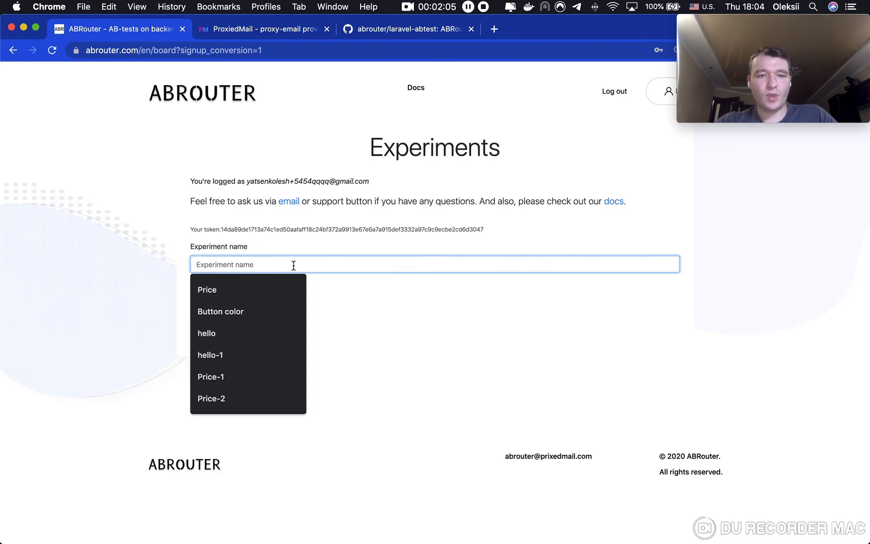
{"action": "left_click", "coordinate": [220, 311]}
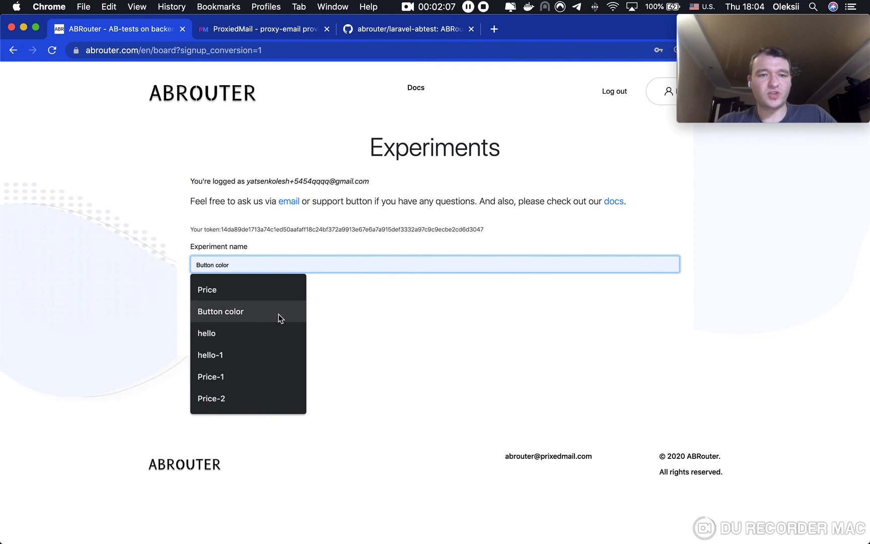
{"action": "left_click", "coordinate": [221, 312]}
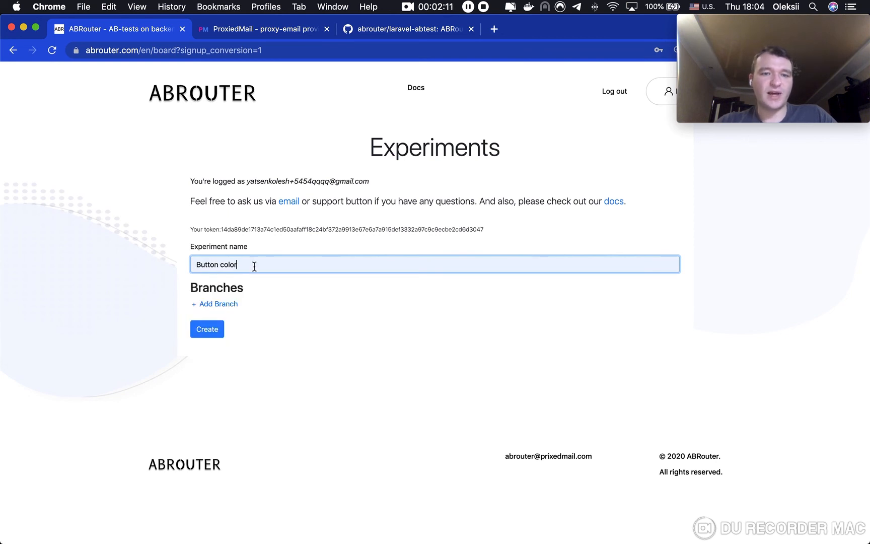
{"action": "left_click", "coordinate": [214, 303]}
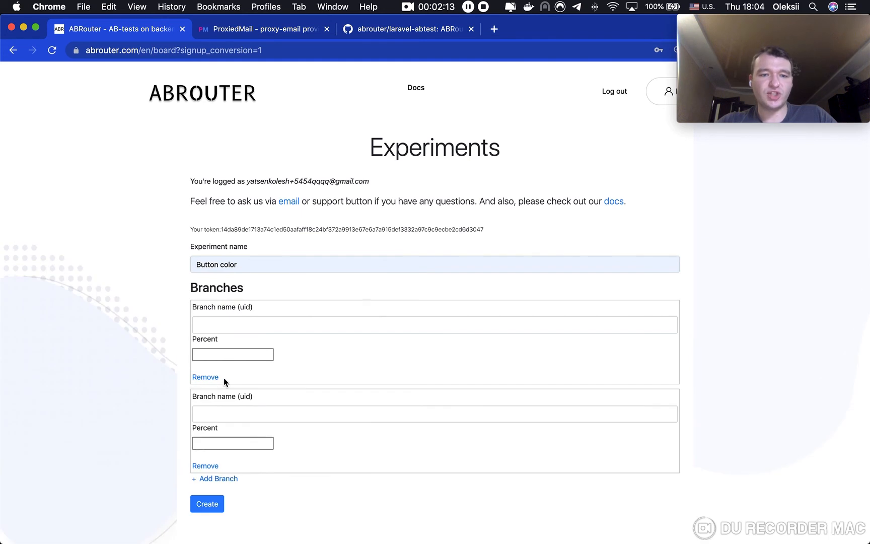
- Fill branches gray at 50 and blue at 50, then create the experiment
{"action": "type", "text": "gr"}
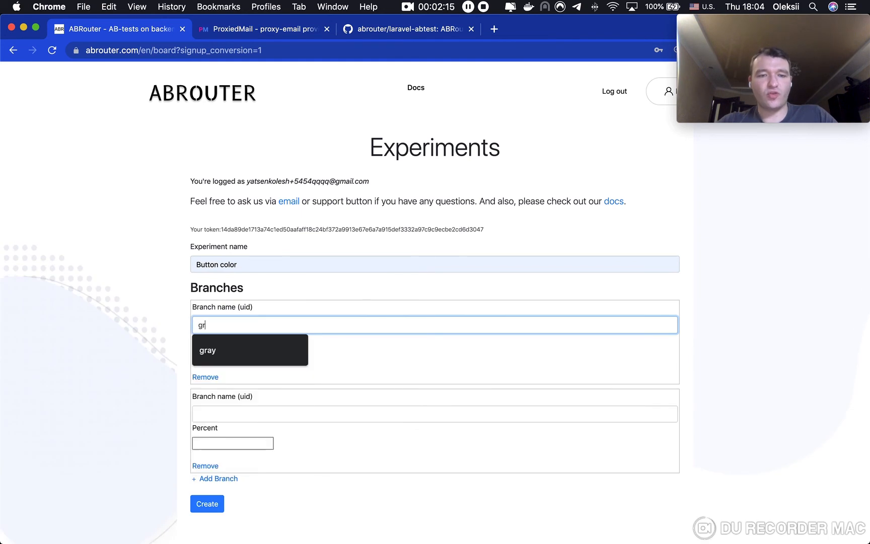
{"action": "left_click", "coordinate": [207, 350]}
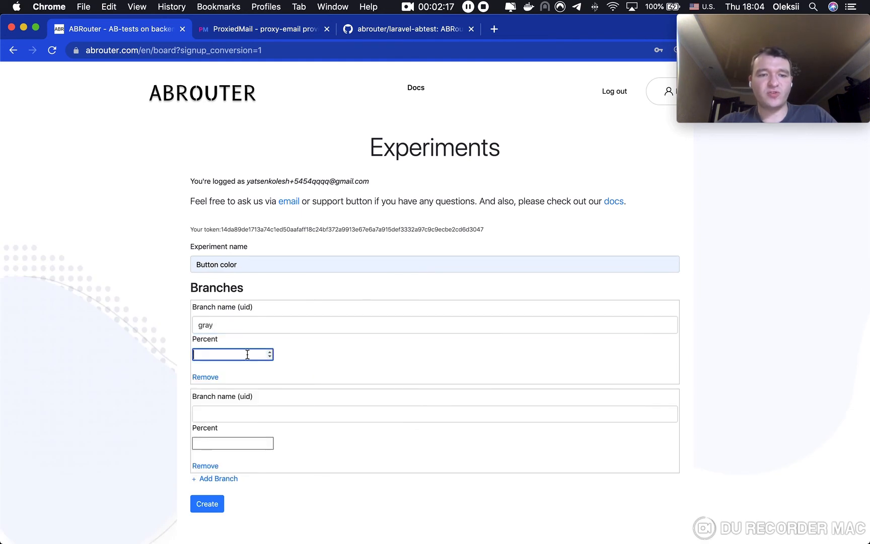
{"action": "type", "text": "50"}
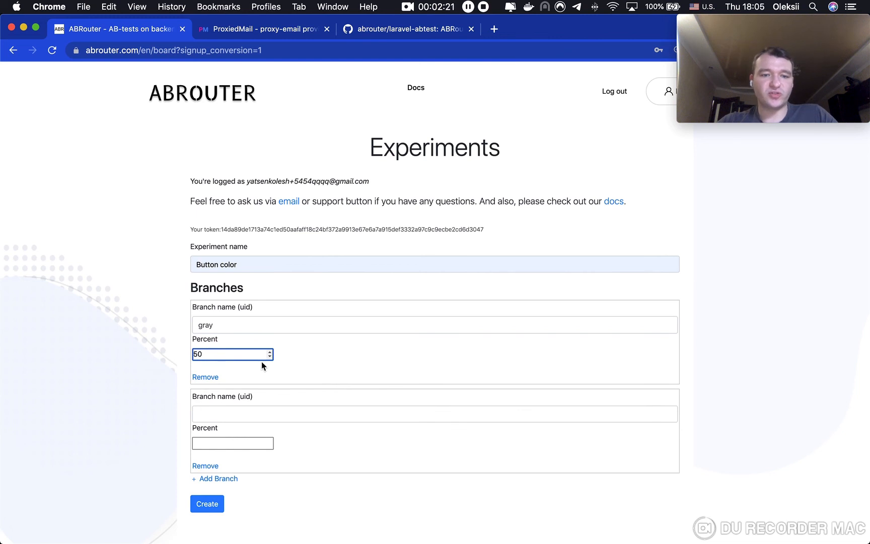
{"action": "type", "text": "b"}
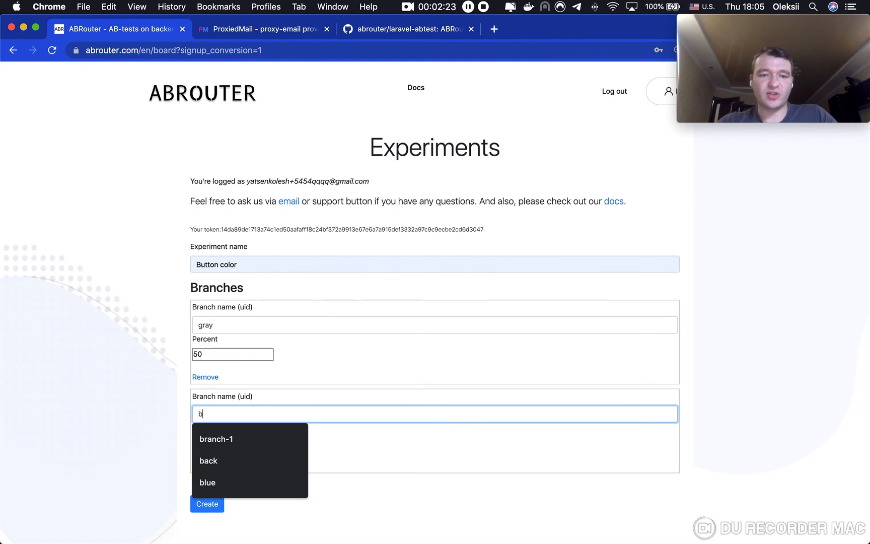
{"action": "left_click", "coordinate": [206, 482]}
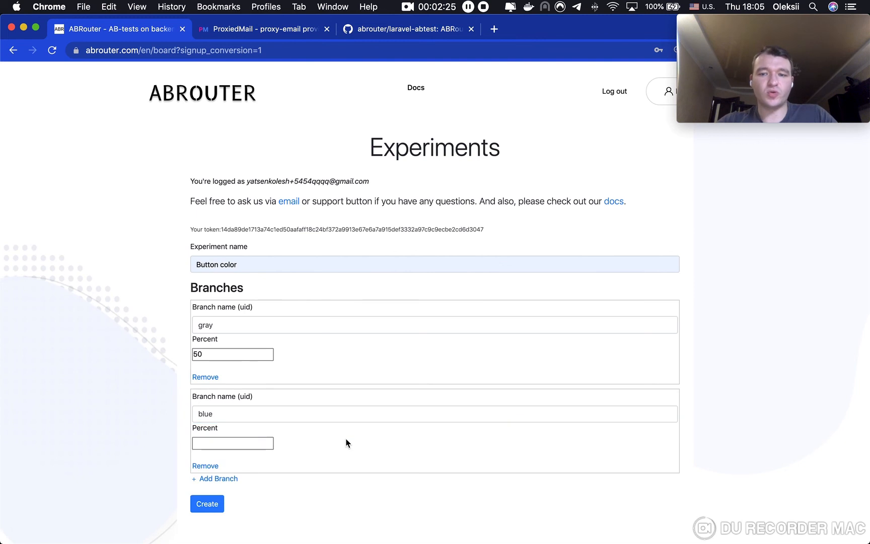
{"action": "mouse_move", "coordinate": [232, 442]}
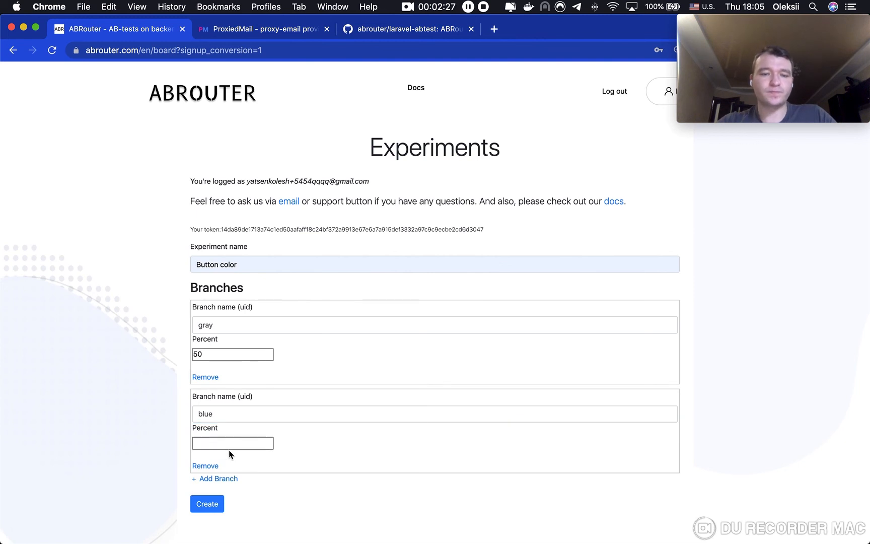
{"action": "type", "text": "50"}
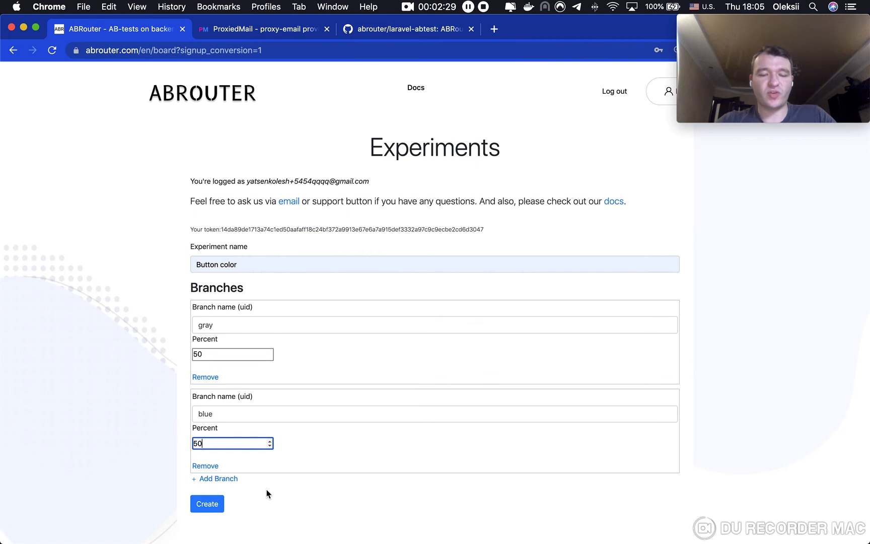
{"action": "mouse_move", "coordinate": [207, 503]}
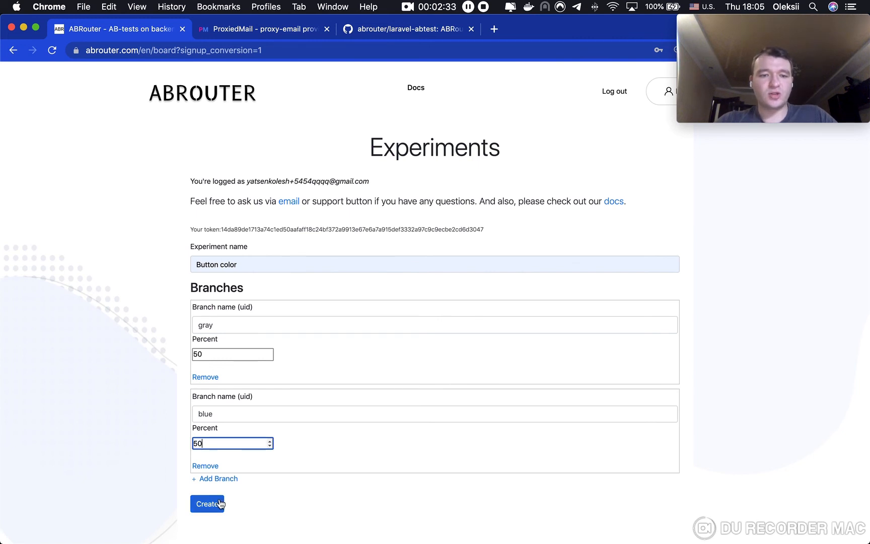
{"action": "left_click", "coordinate": [207, 503]}
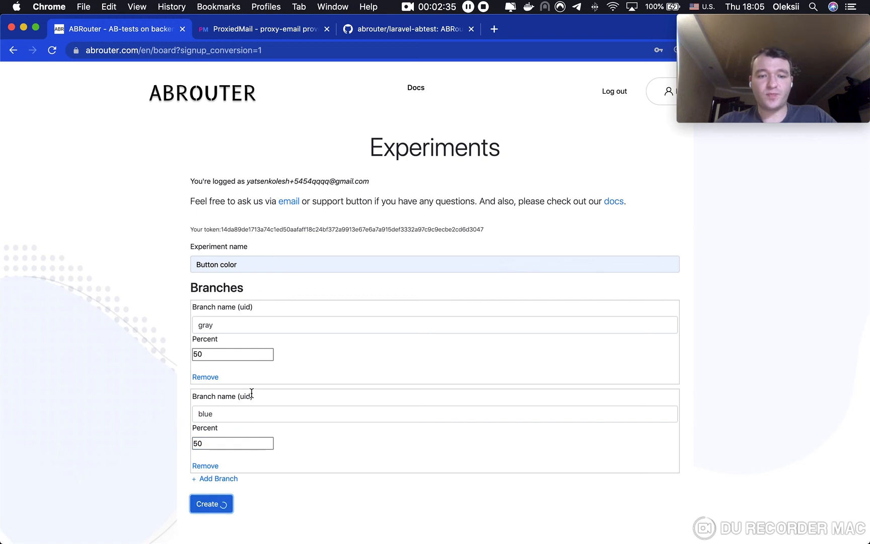
{"action": "left_click", "coordinate": [211, 504]}
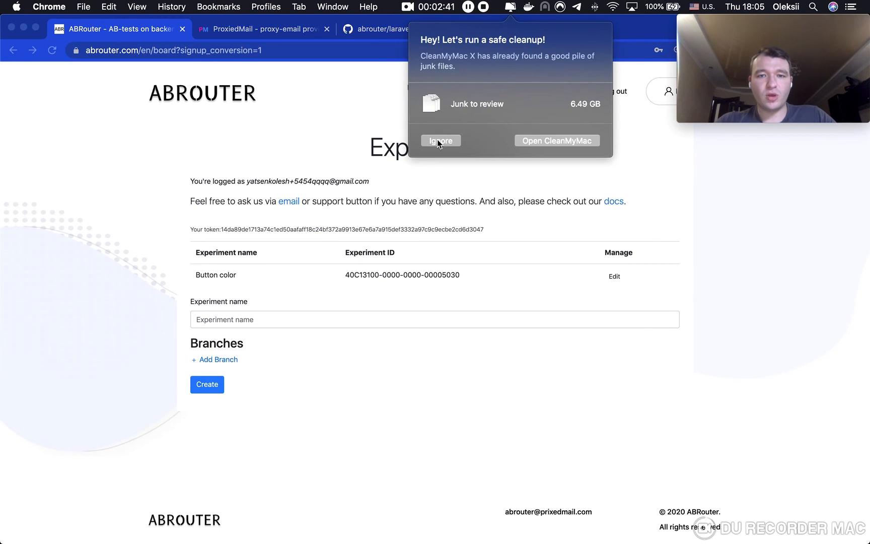
- Ignore the CleanMyMac junk cleanup notification while Button color is listed
{"action": "left_click", "coordinate": [440, 141]}
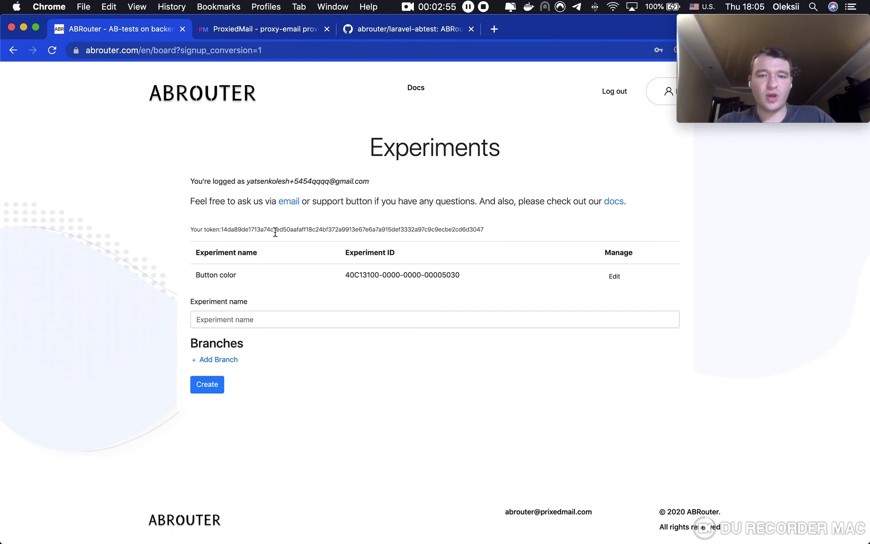
{"action": "mouse_move", "coordinate": [338, 278]}
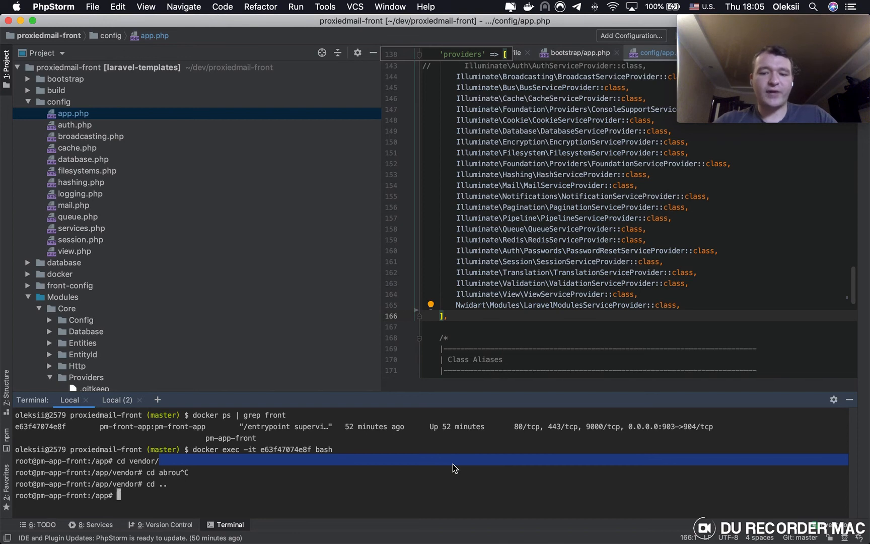
- Run composer require abrouter/laravel-abtest in the container terminal
{"action": "type", "text": "comp"}
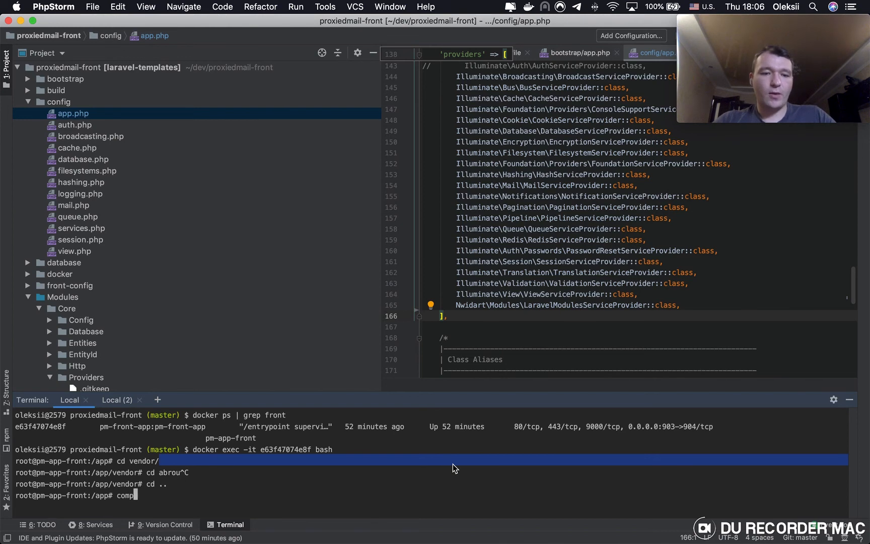
{"action": "type", "text": "oser"}
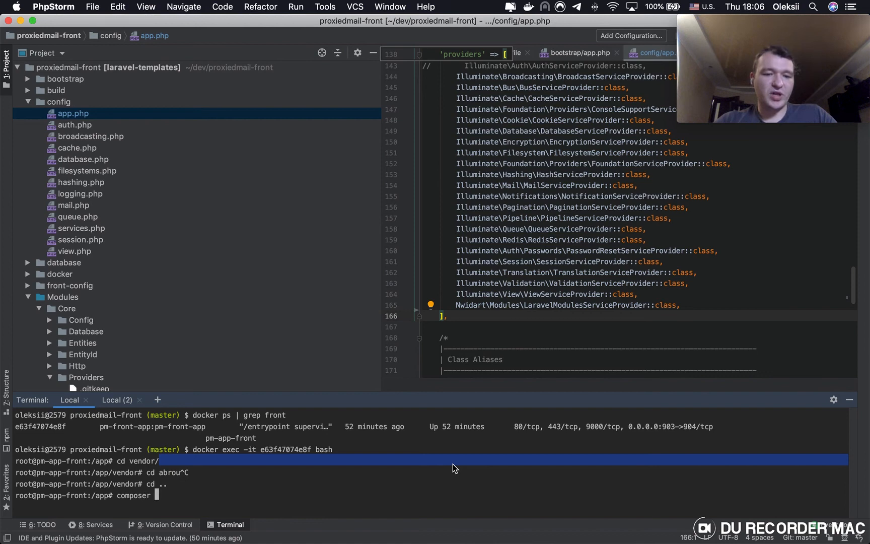
{"action": "type", "text": "require abrouter/"}
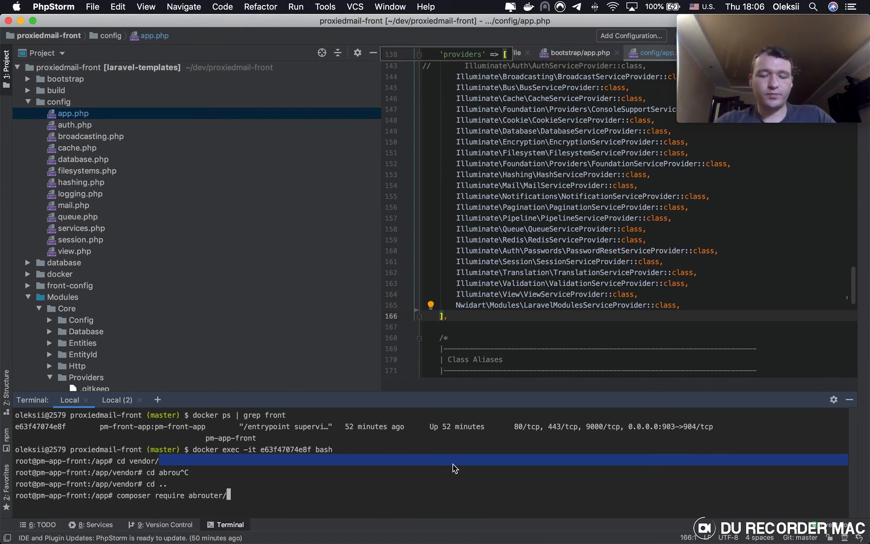
{"action": "type", "text": "laravel-abte"}
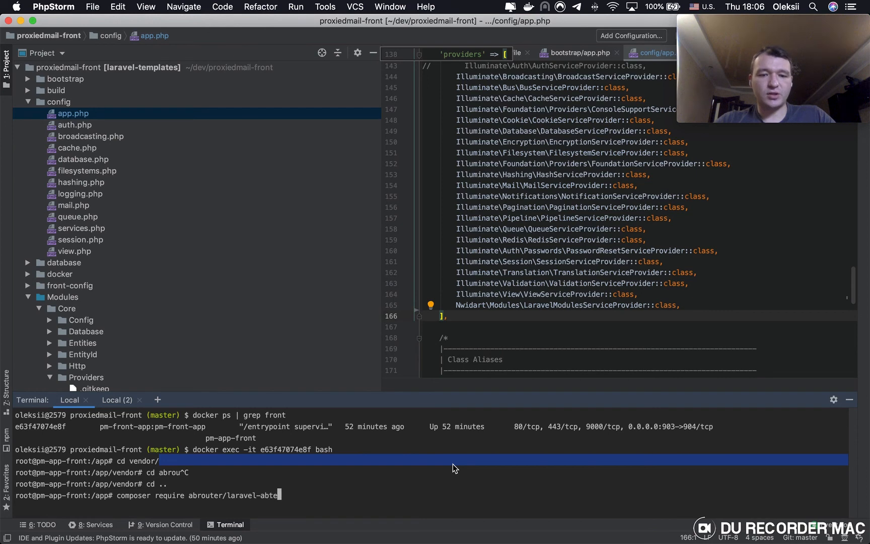
{"action": "type", "text": "st"}
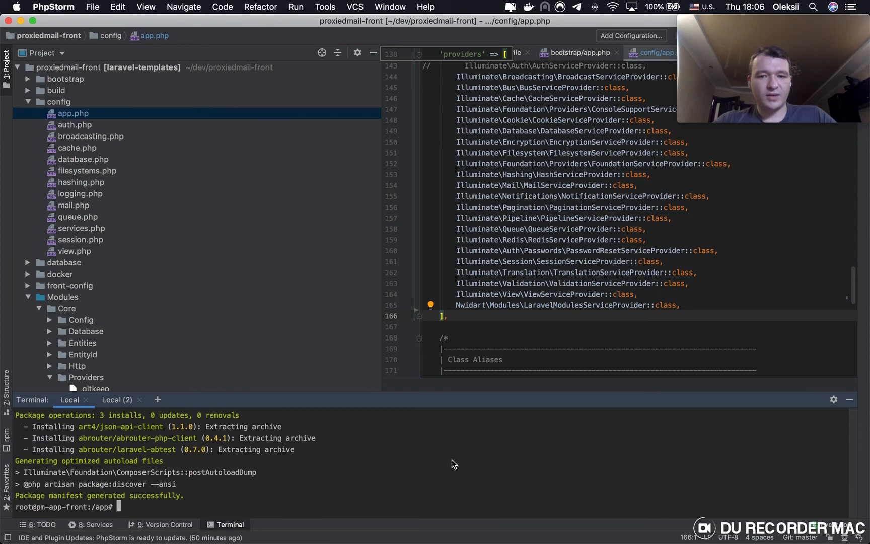
{"action": "mouse_move", "coordinate": [625, 348]}
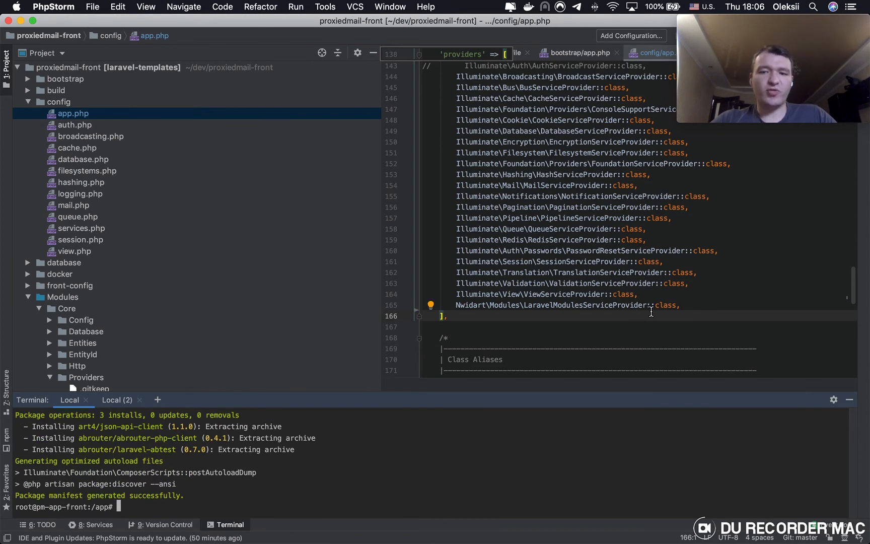
{"action": "mouse_move", "coordinate": [653, 310]}
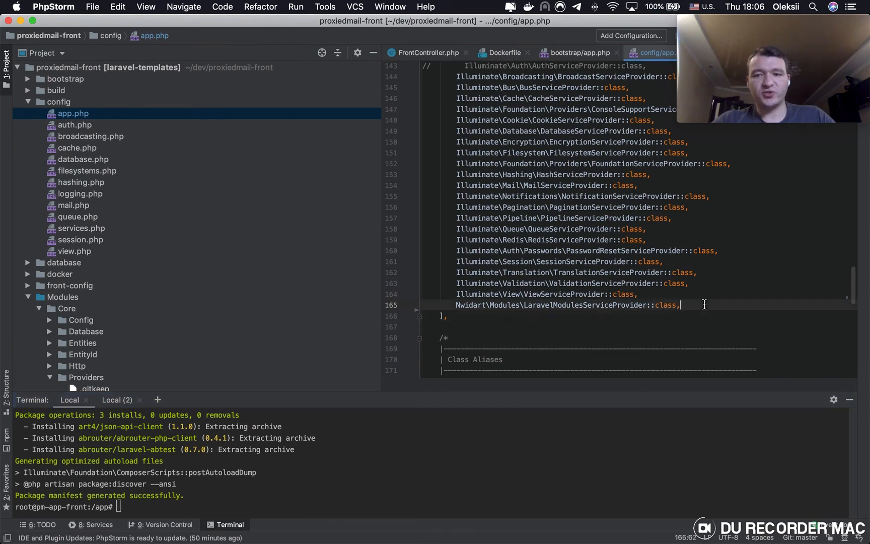
- Add AbrouterServiceProvider::class to config/app.php providers, then open the published abrouter.php
{"action": "type", "text": "Abr"}
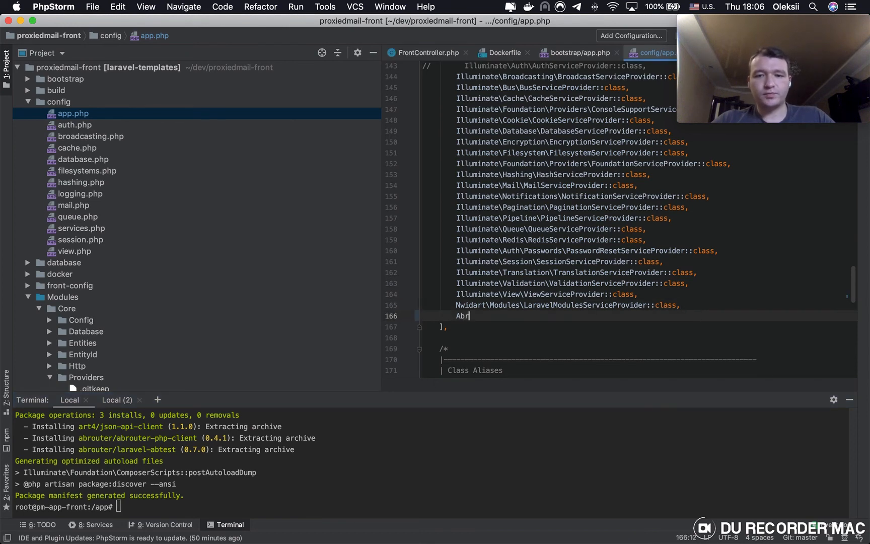
{"action": "type", "text": "\\Abrouter\\LaravelClient\\Providers\\AbrouterServiceProvider::"}
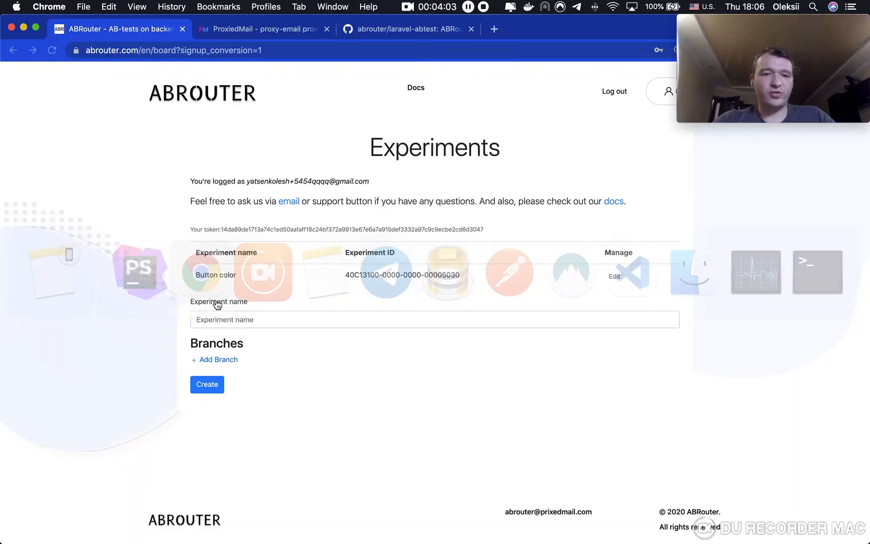
{"action": "left_click", "coordinate": [408, 29]}
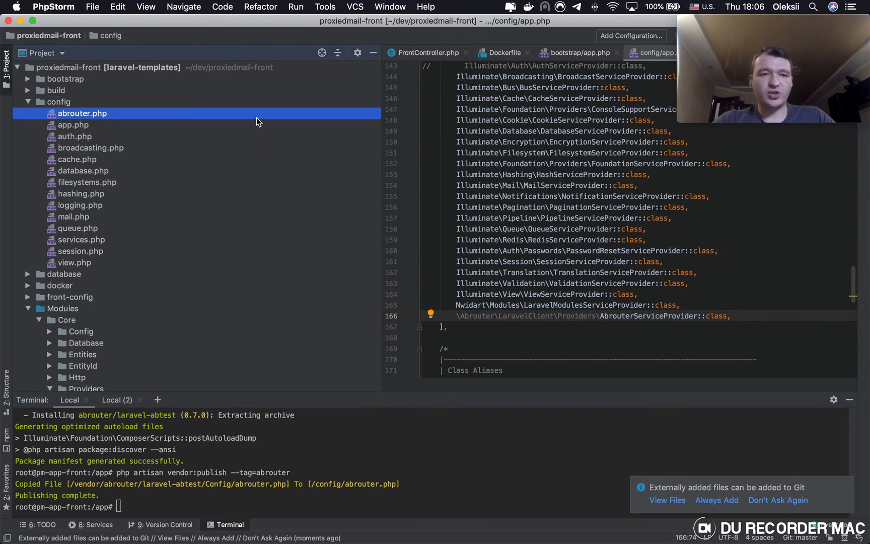
{"action": "double_click", "coordinate": [82, 113]}
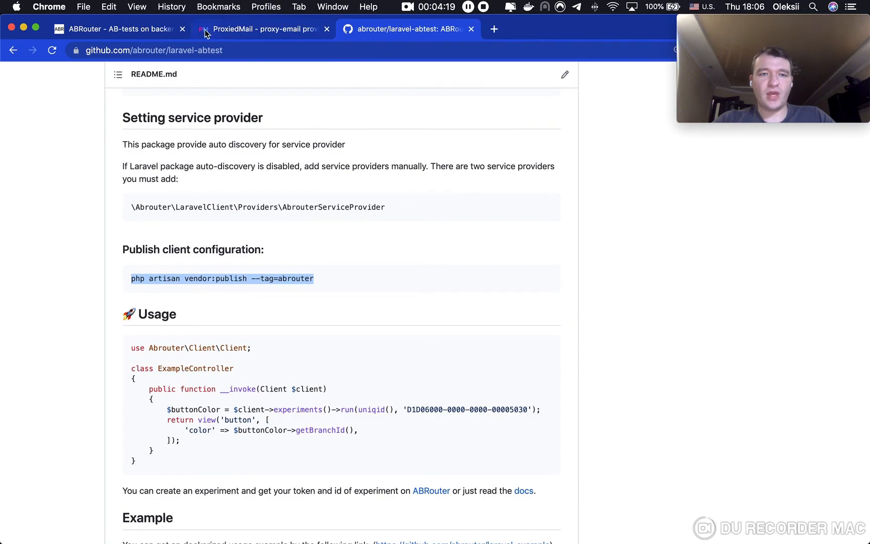
{"action": "left_click", "coordinate": [117, 29]}
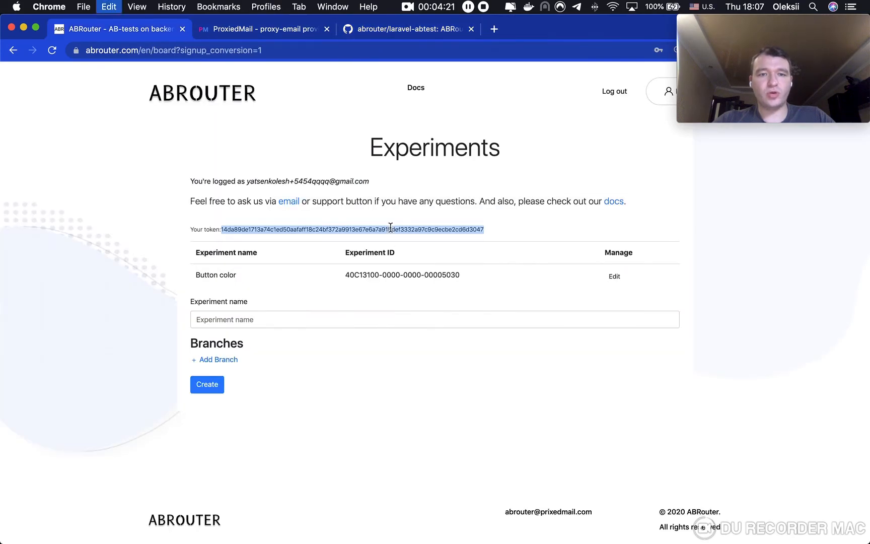
{"action": "key", "text": "cmd+tab"}
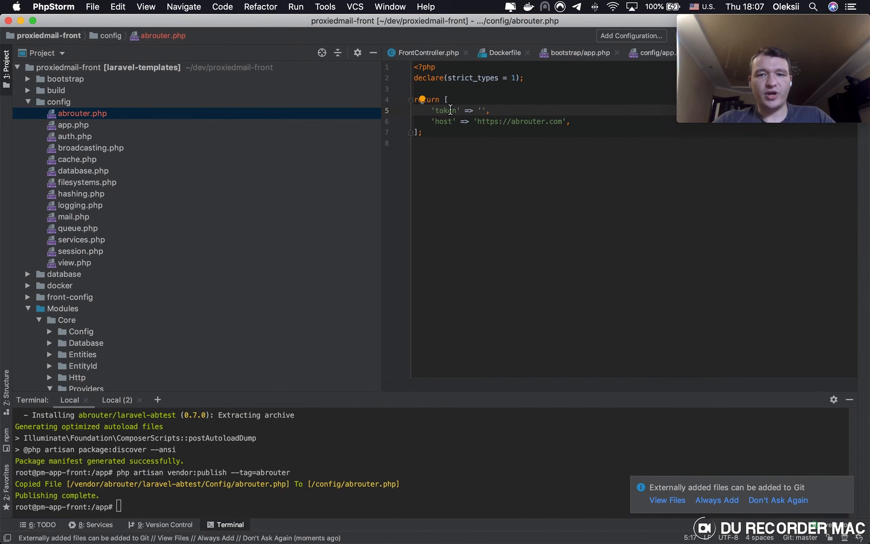
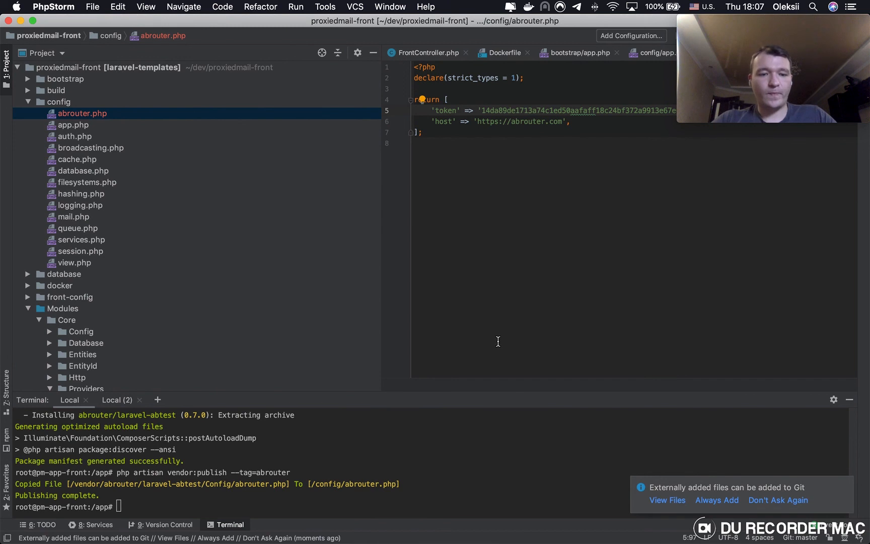
{"action": "mouse_move", "coordinate": [493, 198]}
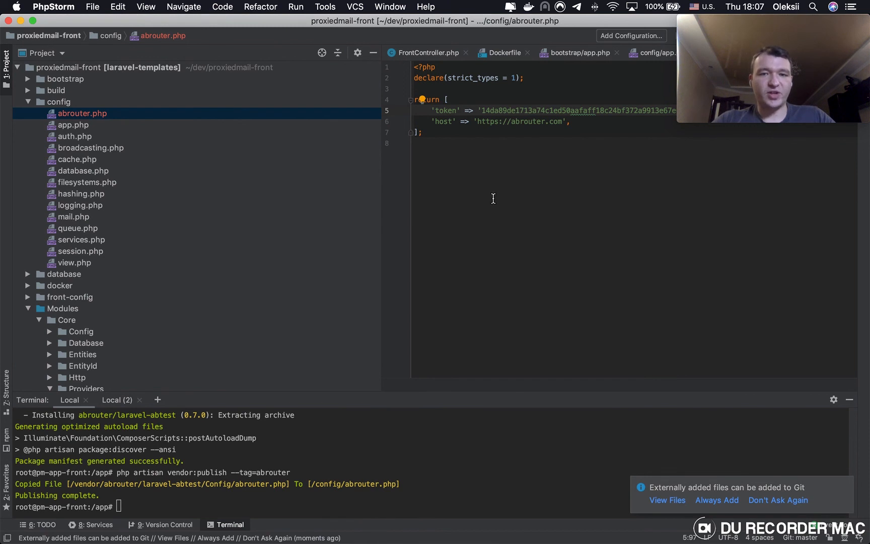
{"action": "mouse_move", "coordinate": [479, 168]}
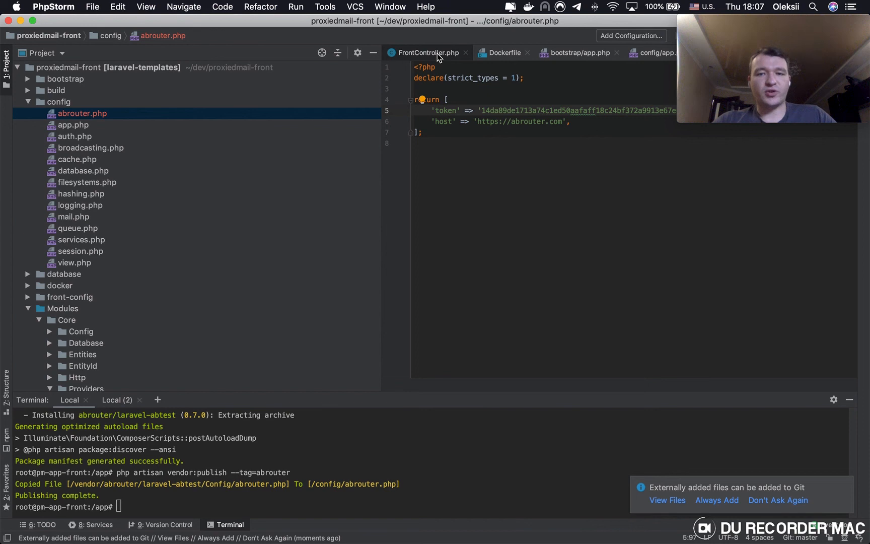
{"action": "left_click", "coordinate": [427, 52]}
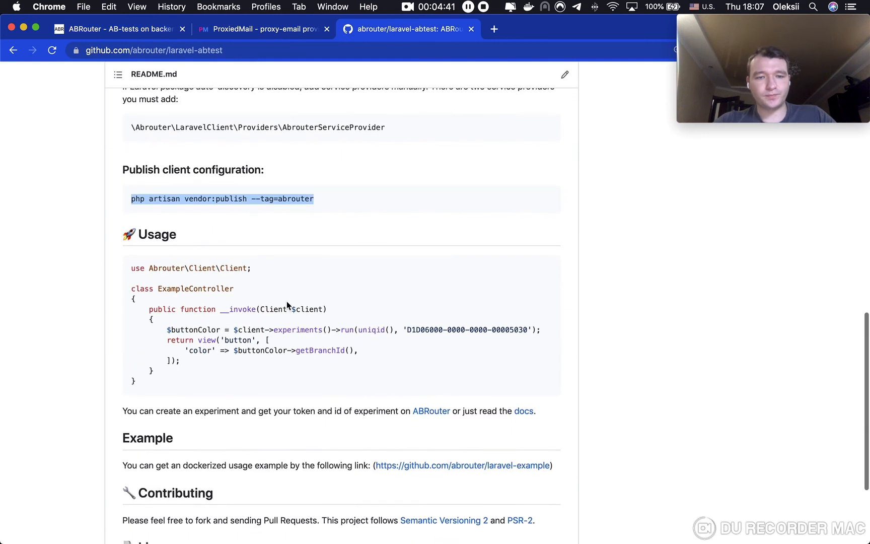
- Scroll the laravel-abtest README down to the Usage code example
{"action": "scroll", "scroll_direction": "down", "scroll_amount": 3}
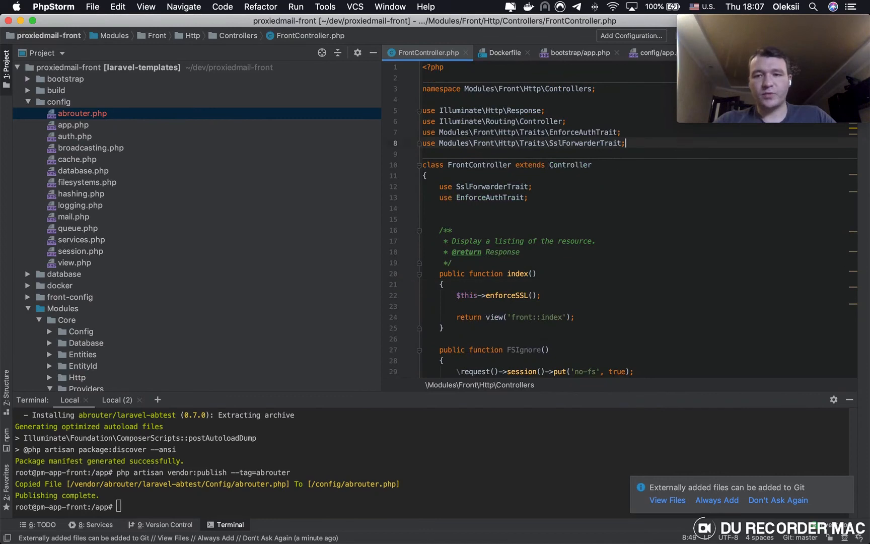
- Import Abrouter\Client\Client and set $colorExperiment = $client->experiments()->run(uniqid(), experiment ID)
{"action": "type", "text": "use Abrouter\\Client\\Client;"}
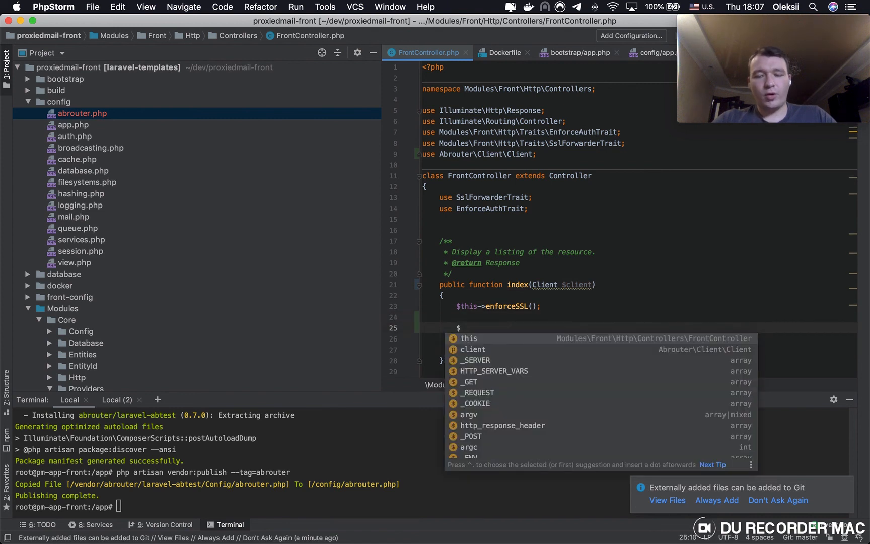
{"action": "type", "text": "$colorEx"}
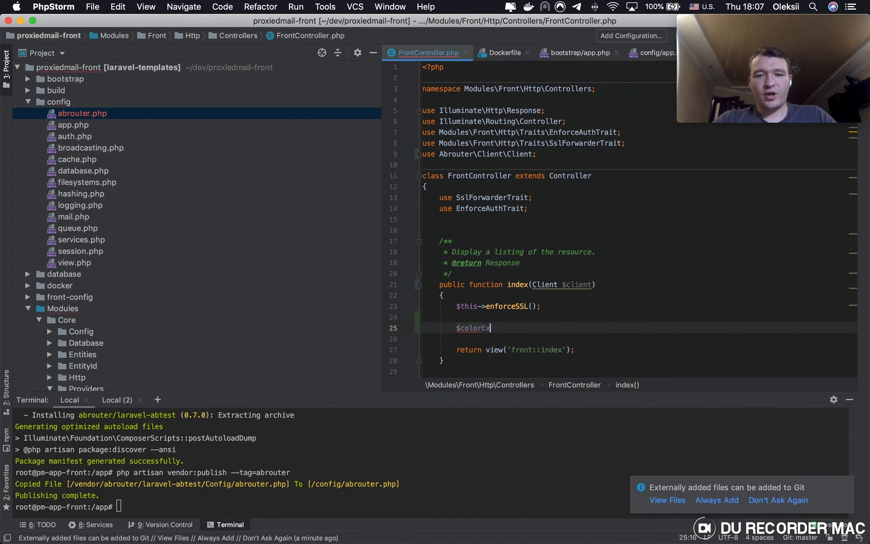
{"action": "type", "text": "periment = $"}
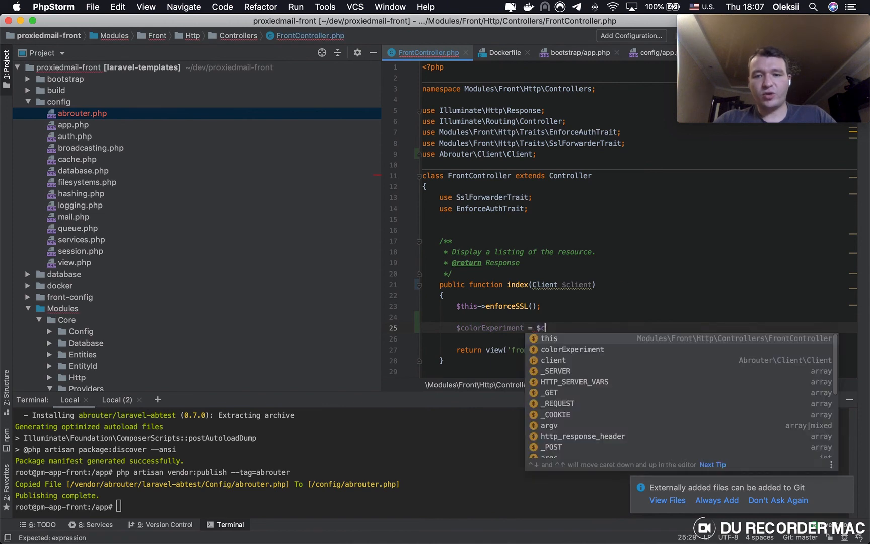
{"action": "type", "text": "client->"}
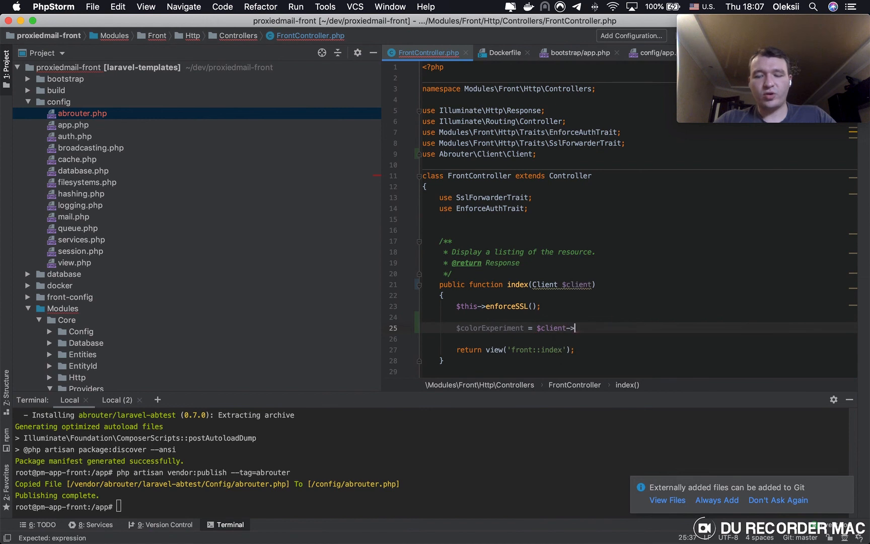
{"action": "type", "text": "experiments()->run()"}
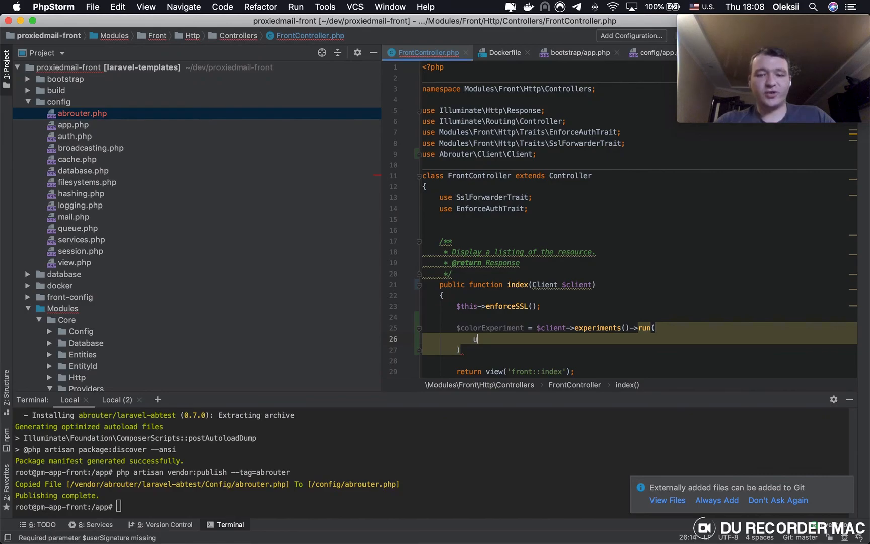
{"action": "type", "text": "uniqid(),"}
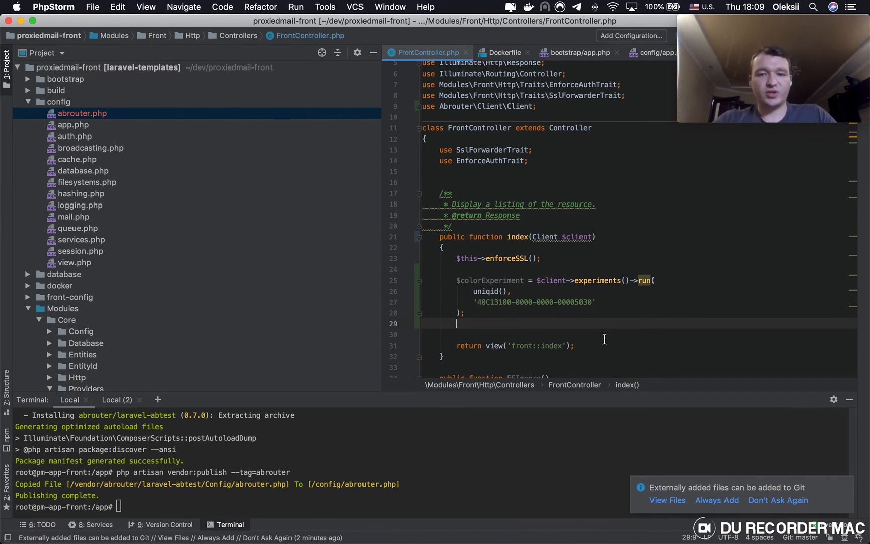
- Start $color by comparing $colorExperiment's branch ID with 'gray', fixing a mistyped reference
{"action": "type", "text": "$c"}
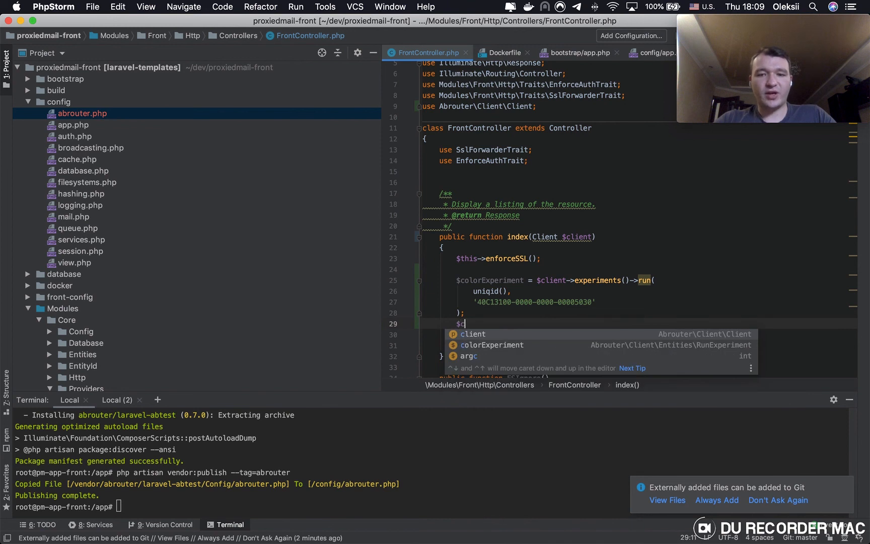
{"action": "type", "text": "olor"}
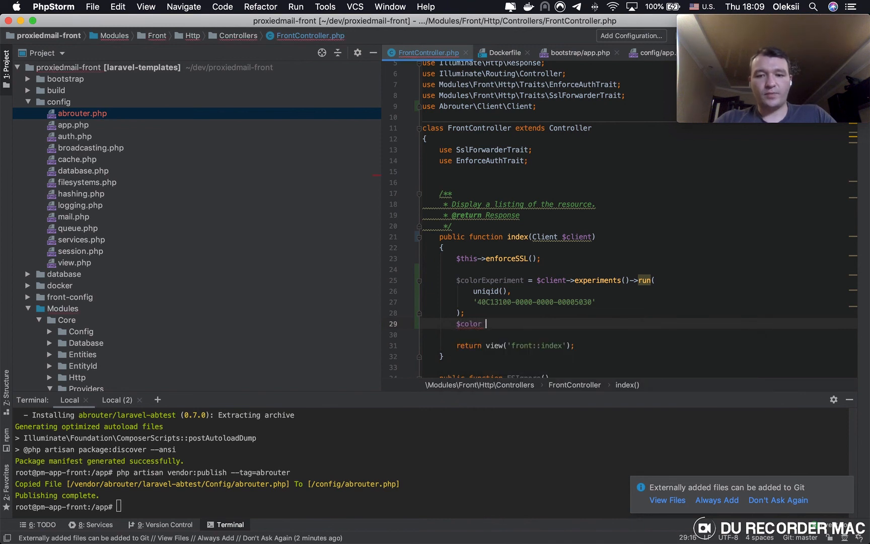
{"action": "type", "text": "= $c"}
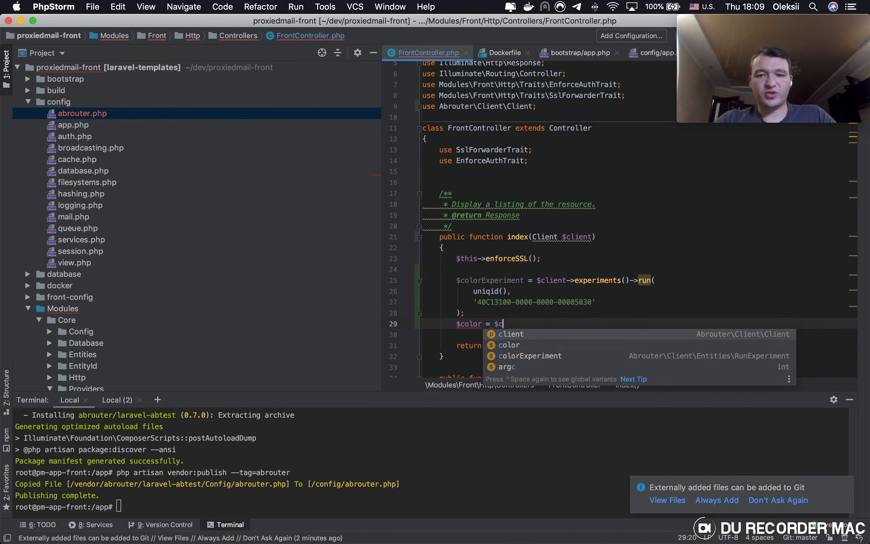
{"action": "type", "text": "olor->"}
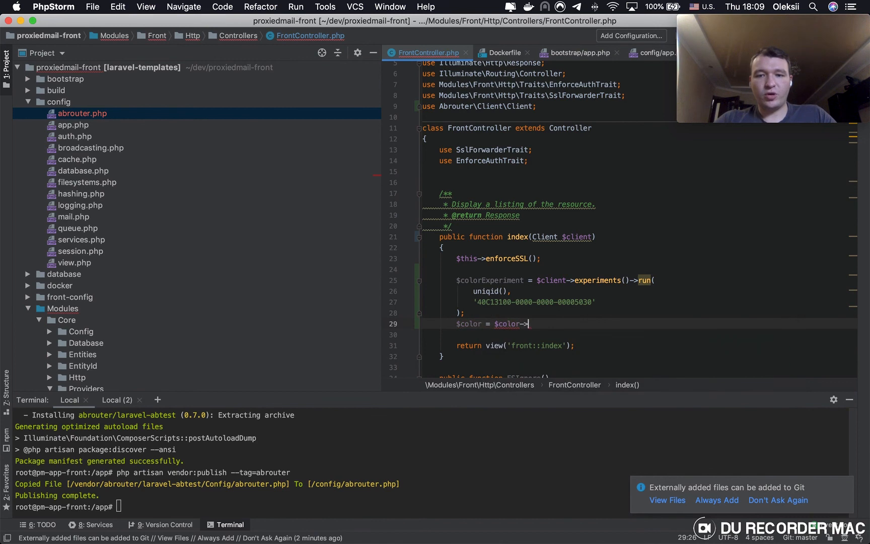
{"action": "key", "text": "Backspace"}
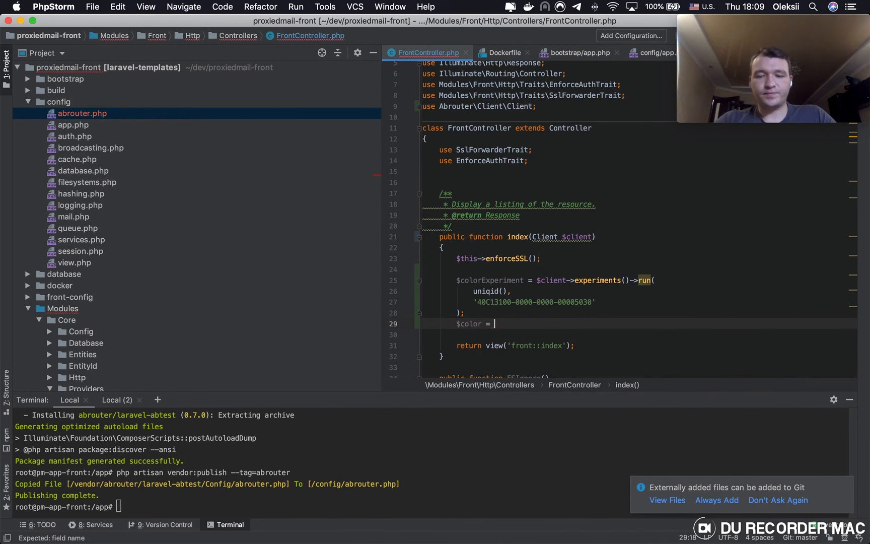
{"action": "type", "text": "$colorExperiment"}
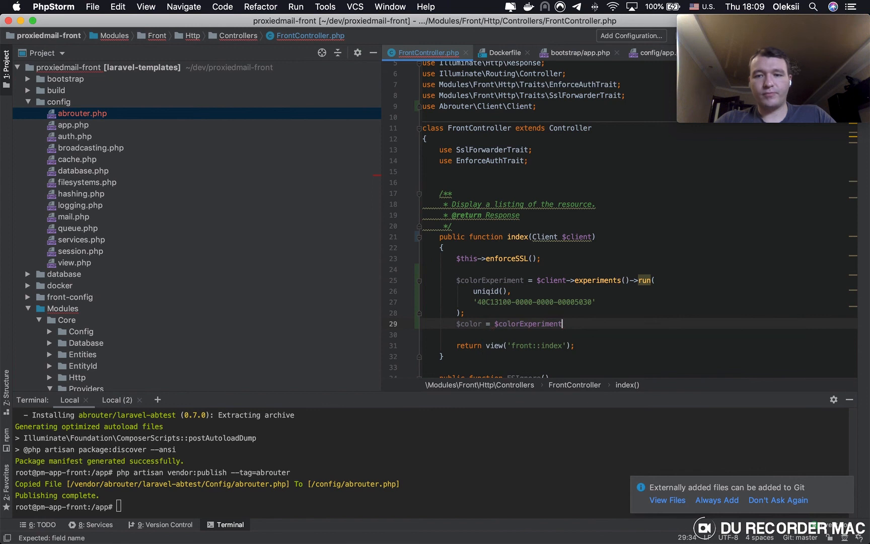
{"action": "type", "text": "->getBranchId("}
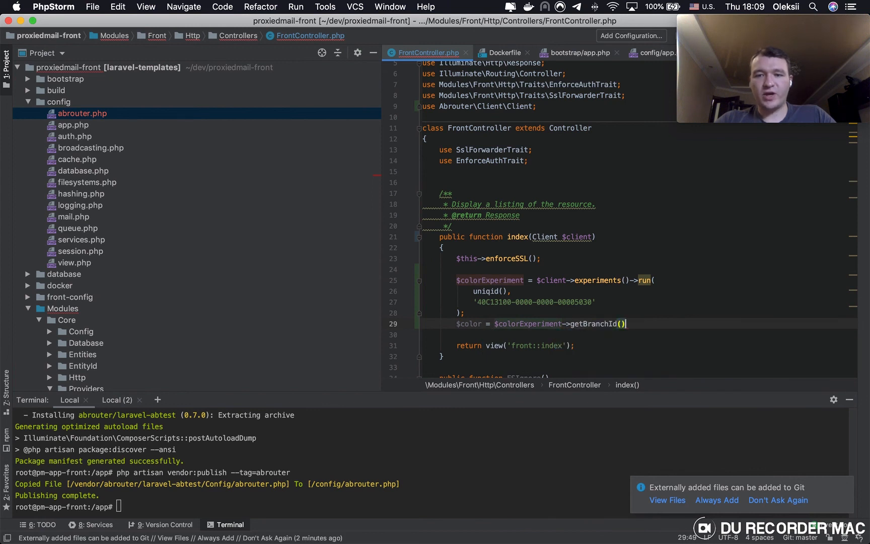
{"action": "type", "text": "==="}
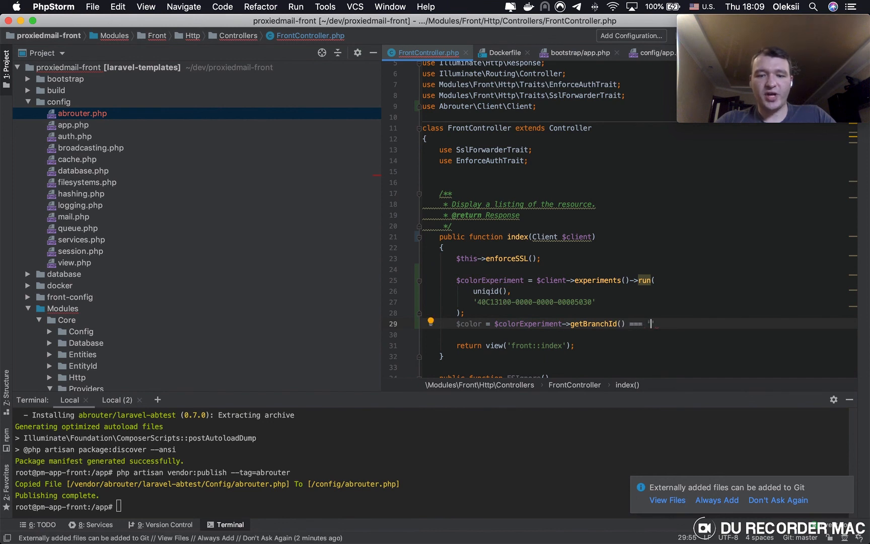
{"action": "type", "text": "'gray"}
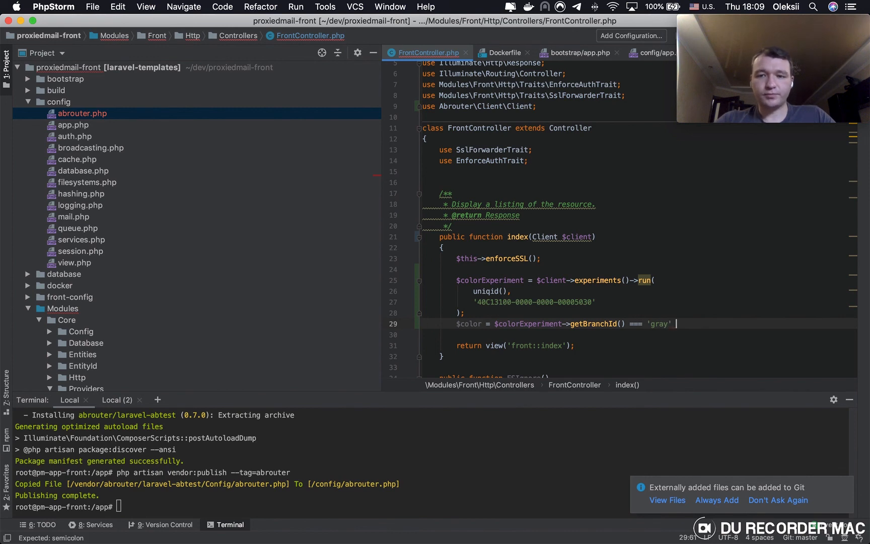
- Finish the ternary ? 'gray' : 'blue' and pass 'color' => $color to the view
{"action": "type", "text": "?"}
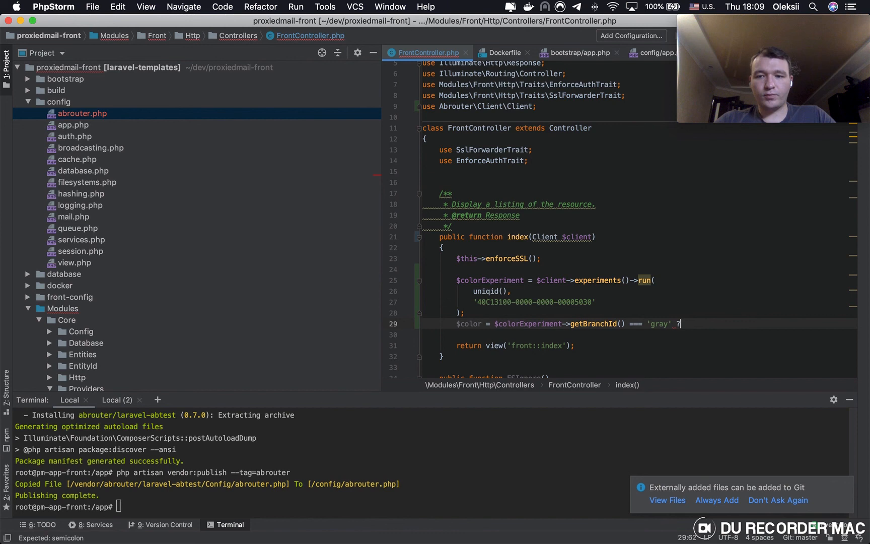
{"action": "type", "text": "'gray' :"}
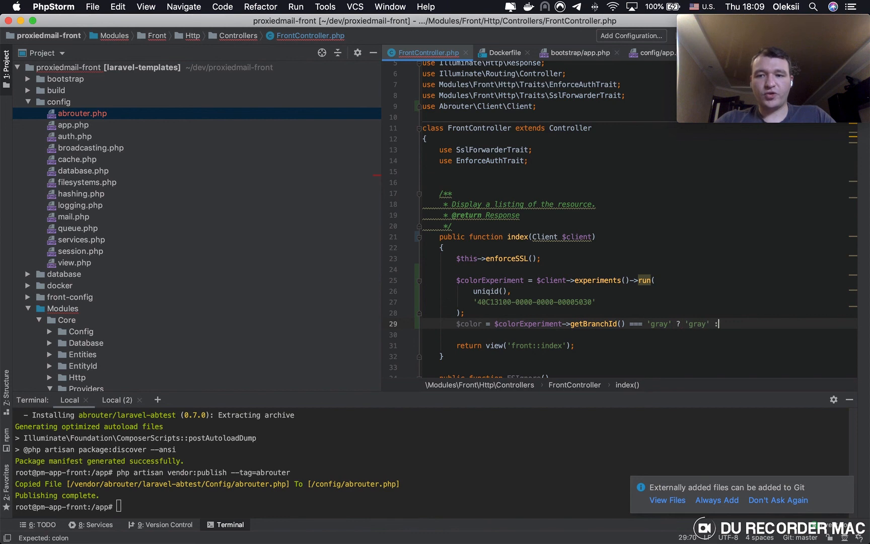
{"action": "type", "text": "'blue';"}
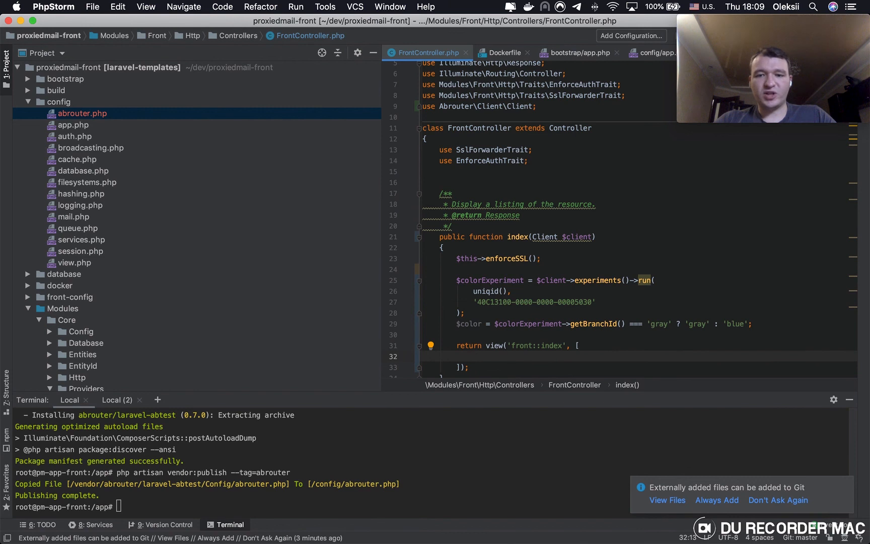
{"action": "type", "text": "'color'"}
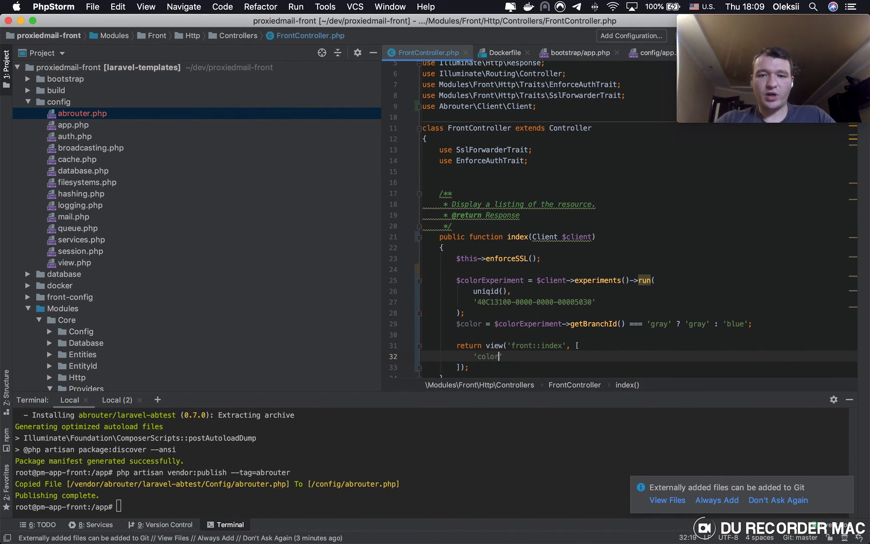
{"action": "type", "text": "=> $co"}
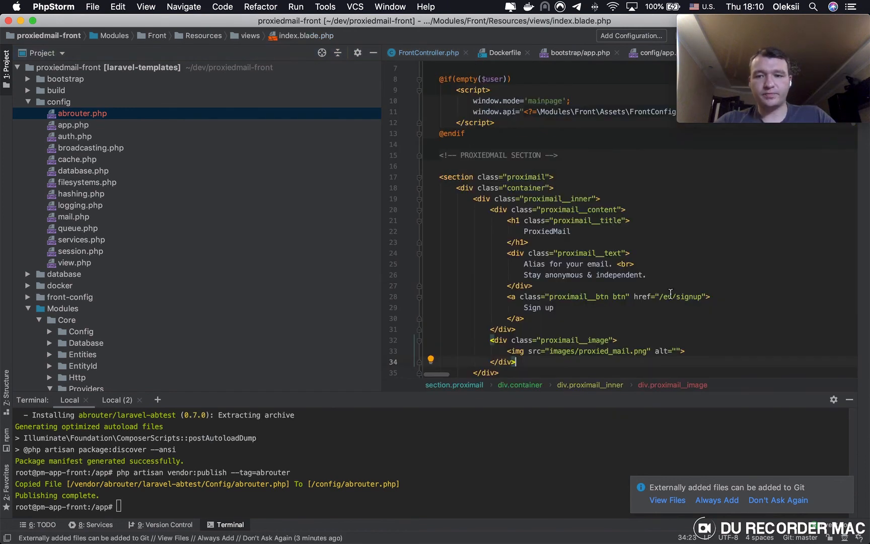
- Start a style="background: attribute on the proximail__btn Sign up link in index.blade.php
{"action": "type", "text": "styl"}
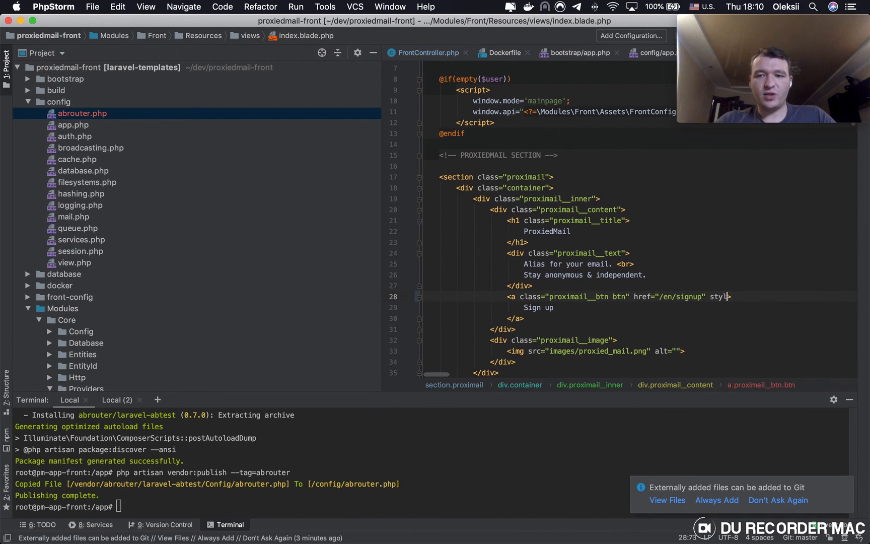
{"action": "type", "text": "=\""}
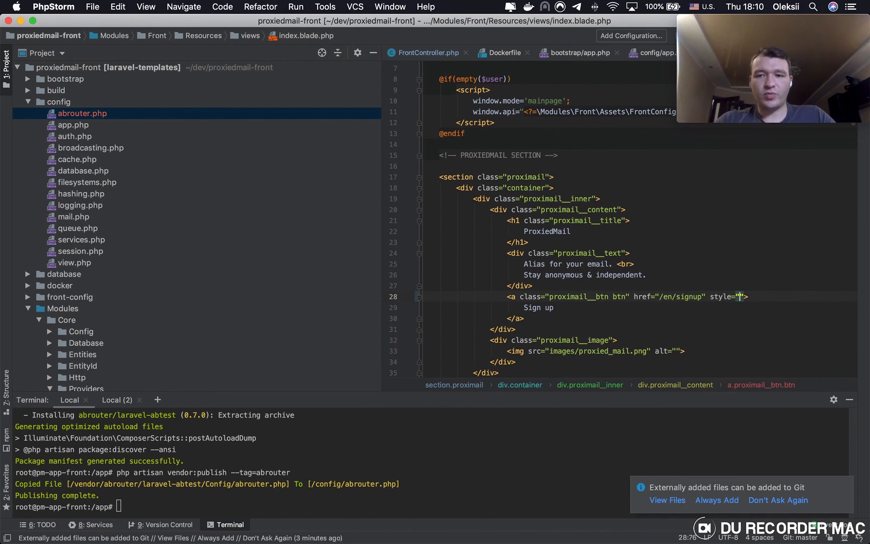
{"action": "type", "text": "backgroudn:"}
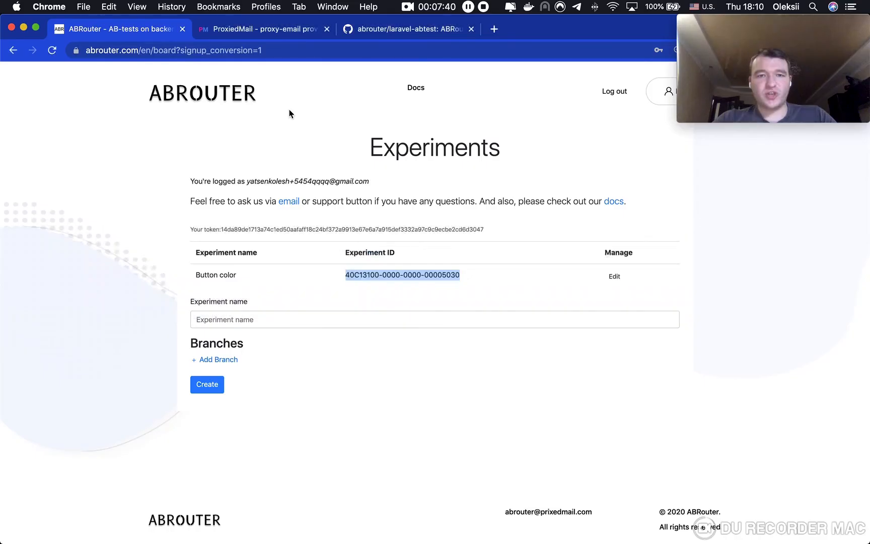
- Open the localhost ProxiedMail tab, dismiss the chat popup, and reload to see the blue Sign up button
{"action": "left_click", "coordinate": [261, 28]}
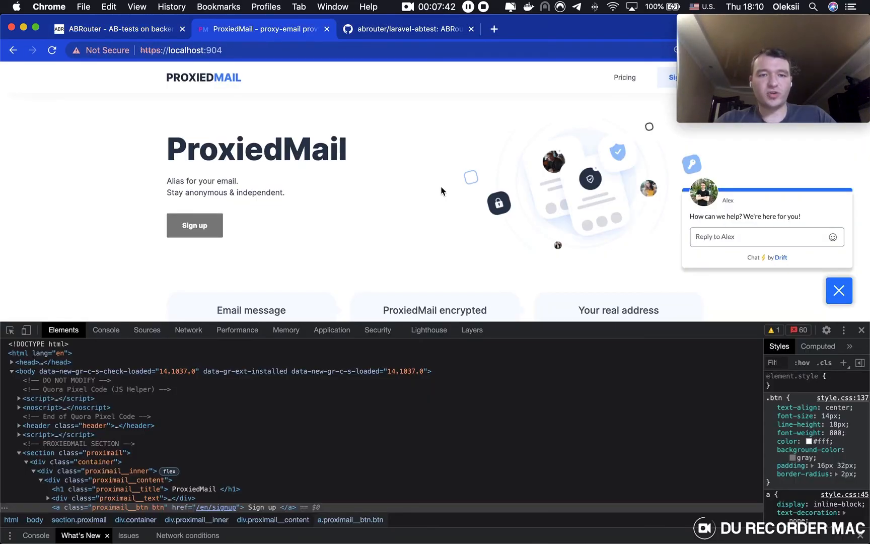
{"action": "left_click", "coordinate": [838, 290]}
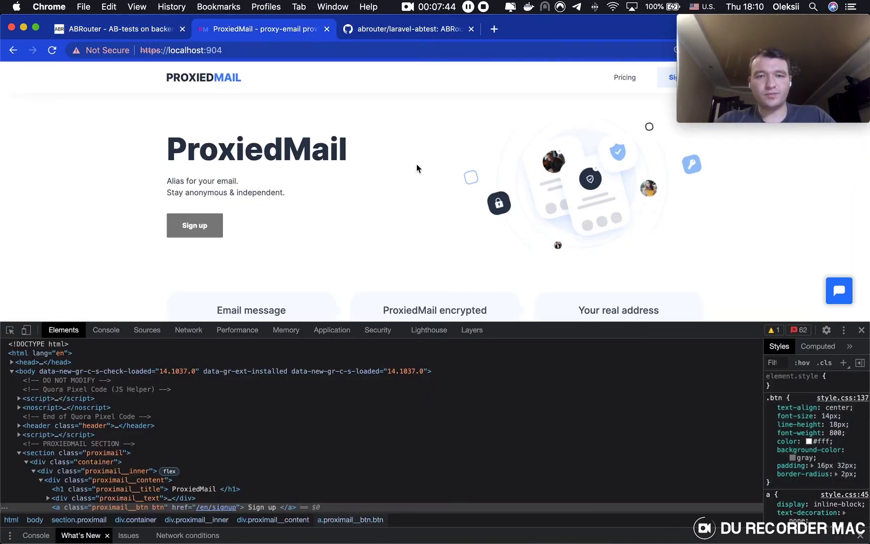
{"action": "left_click", "coordinate": [52, 50]}
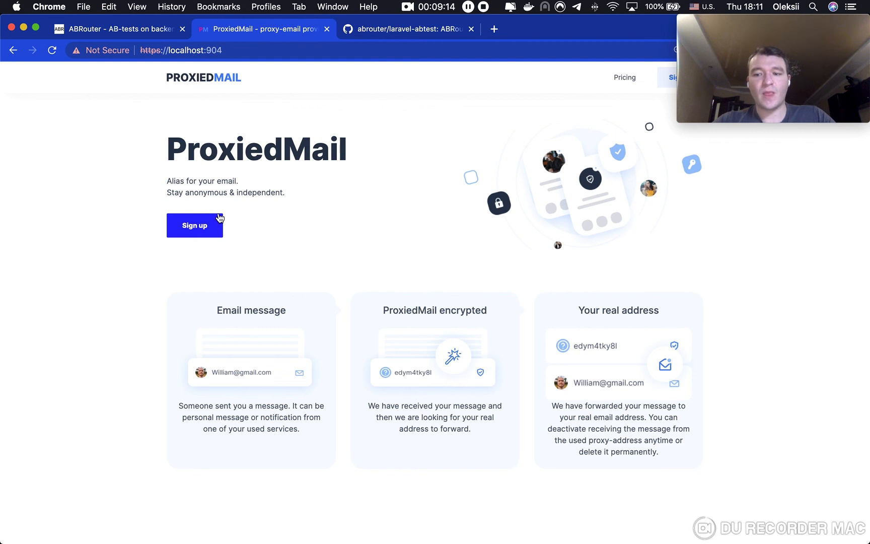
{"action": "mouse_move", "coordinate": [350, 37]}
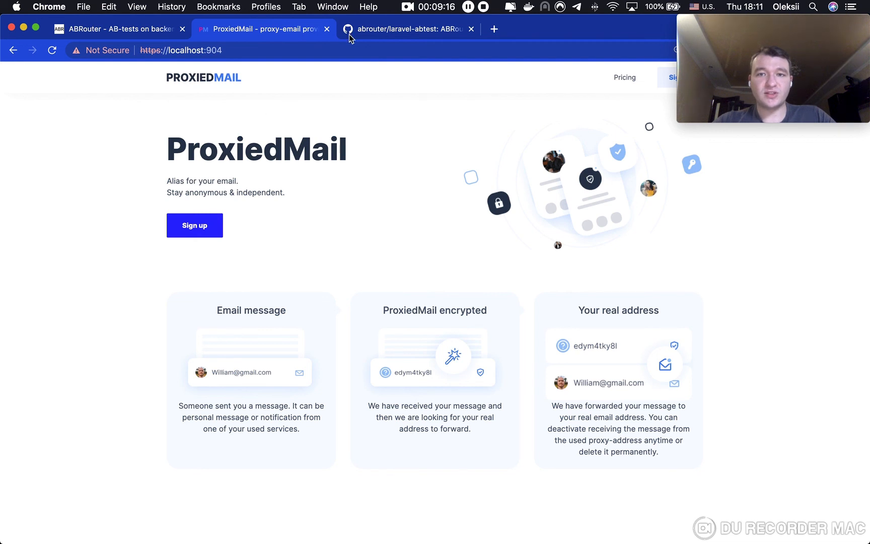